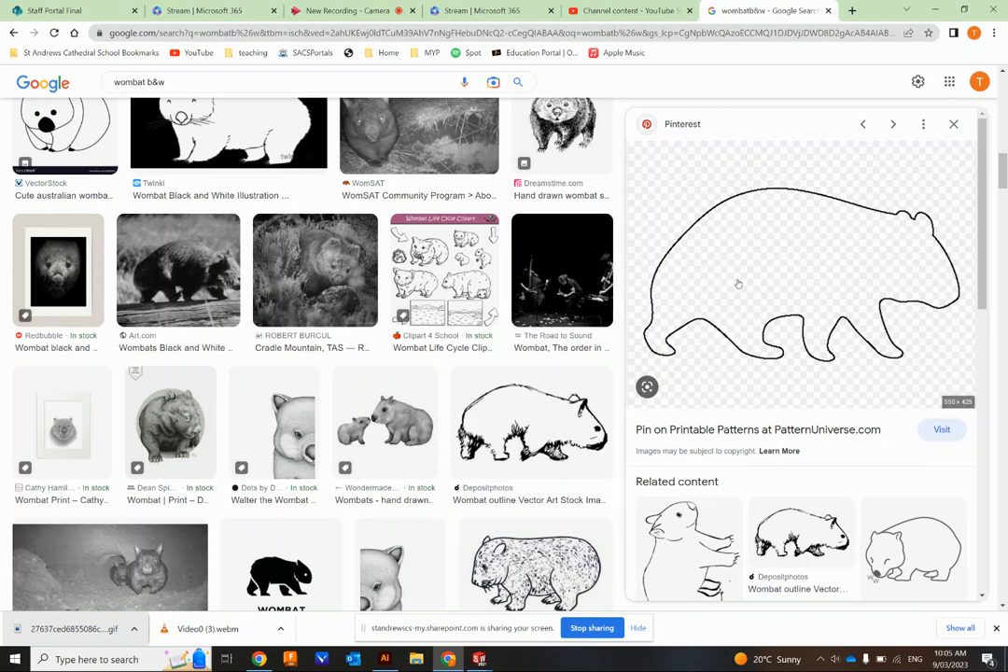
mouse_move(826, 265)
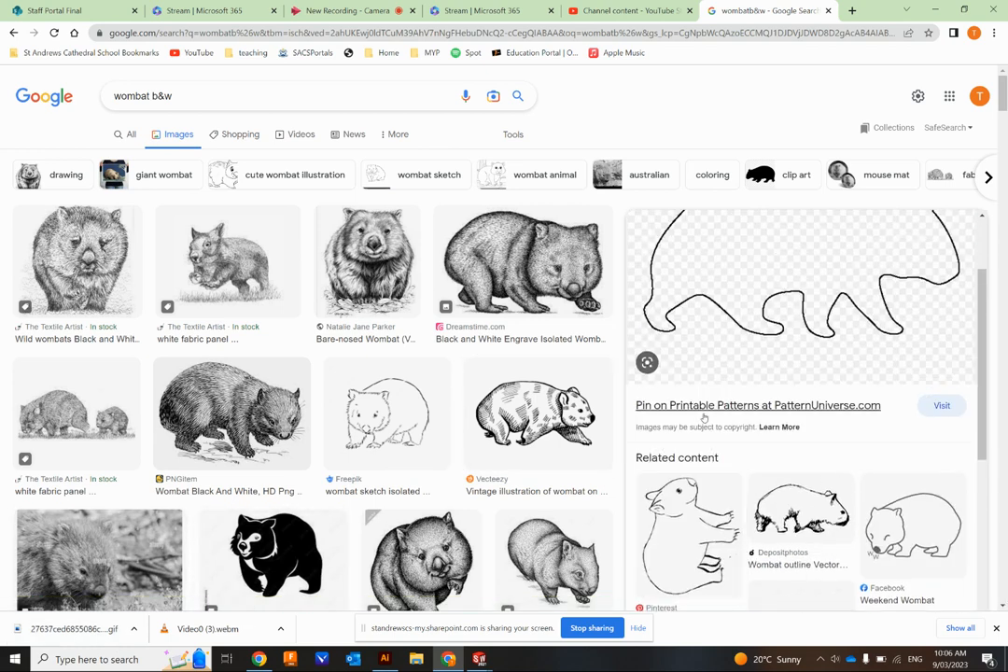
Browse further down the 'wombat b&w' image results for a plain wombat outline
scroll(down, 3)
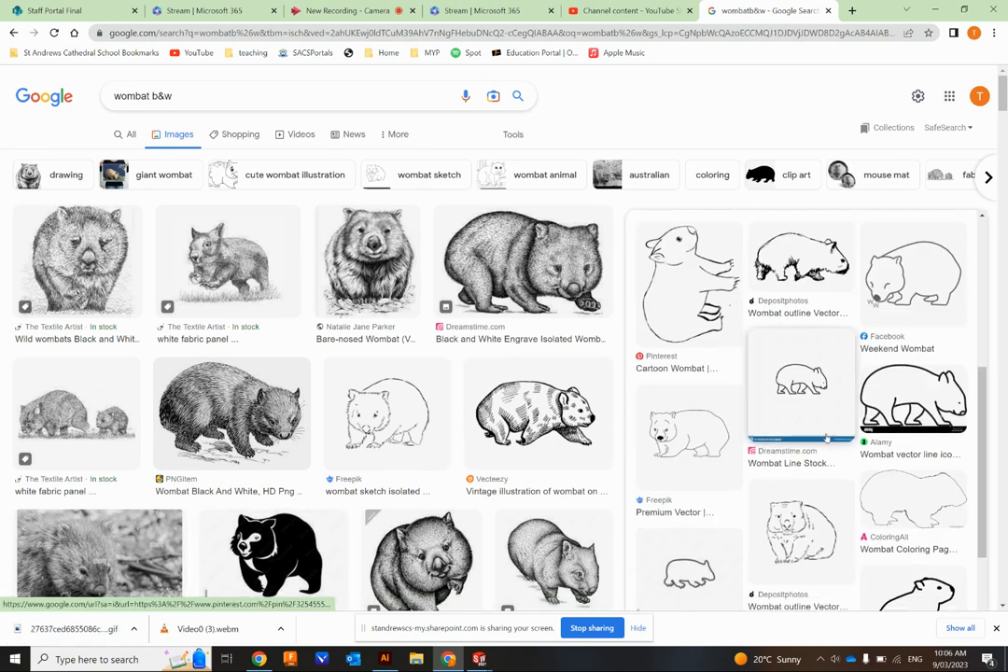
mouse_move(523, 261)
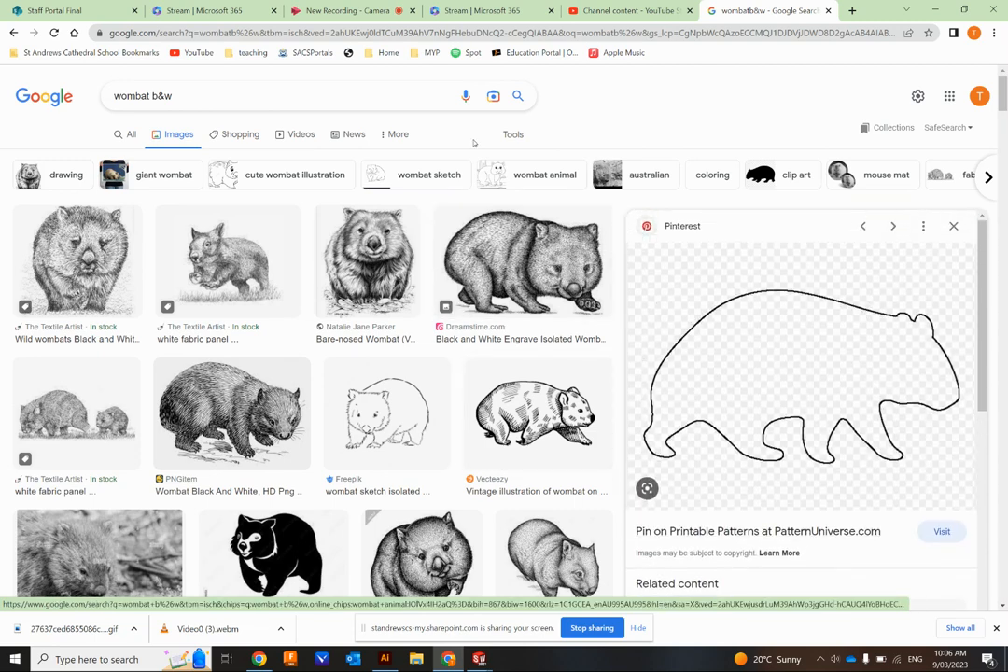
mouse_move(807, 377)
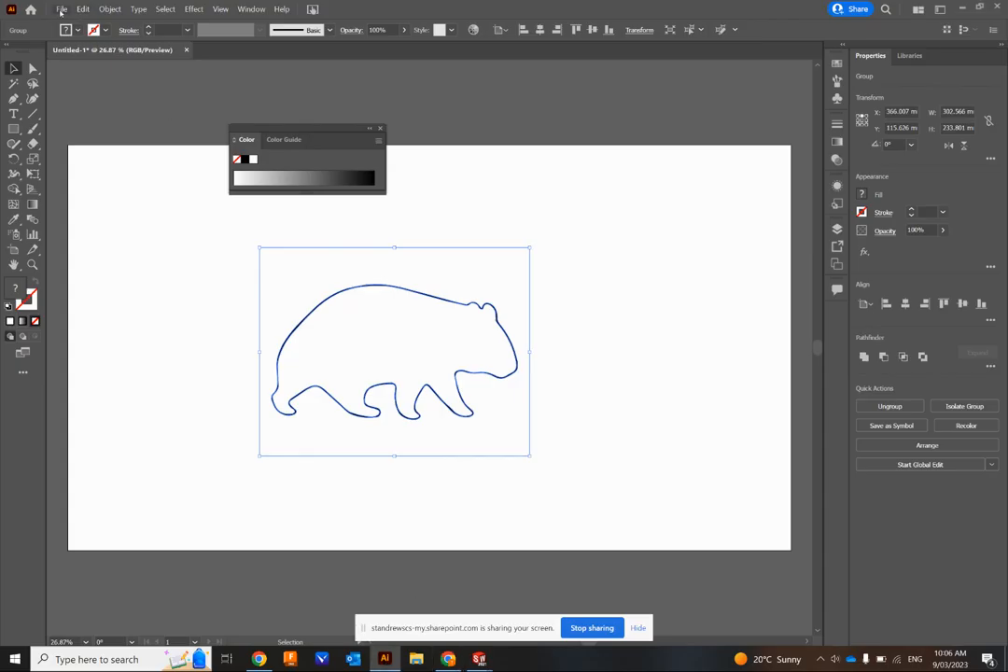
Create a new blank A4 portrait document from the Print presets
click(60, 9)
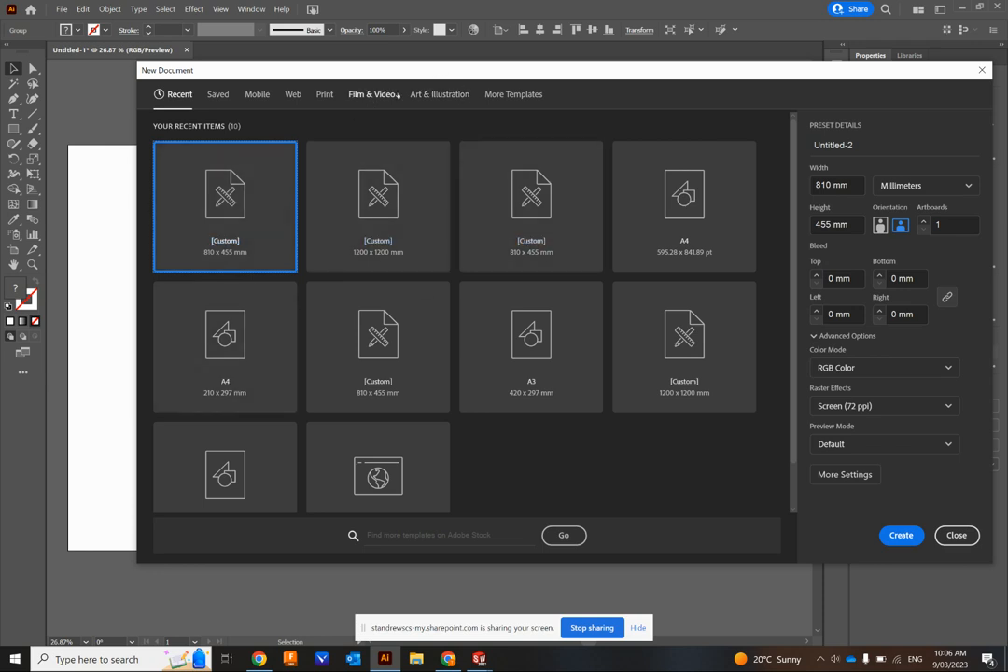
click(325, 93)
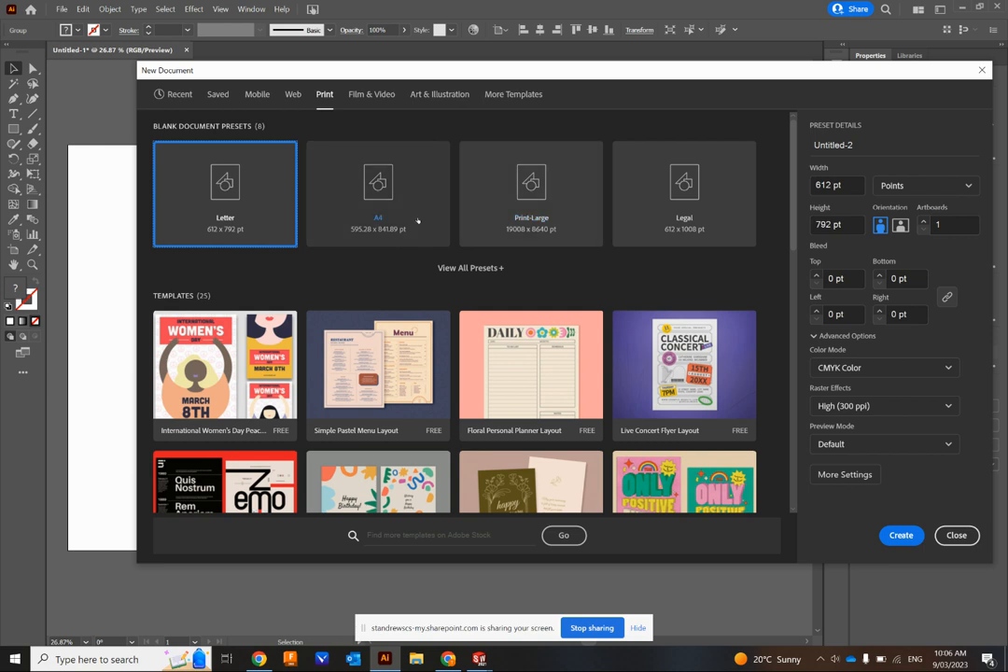
click(377, 192)
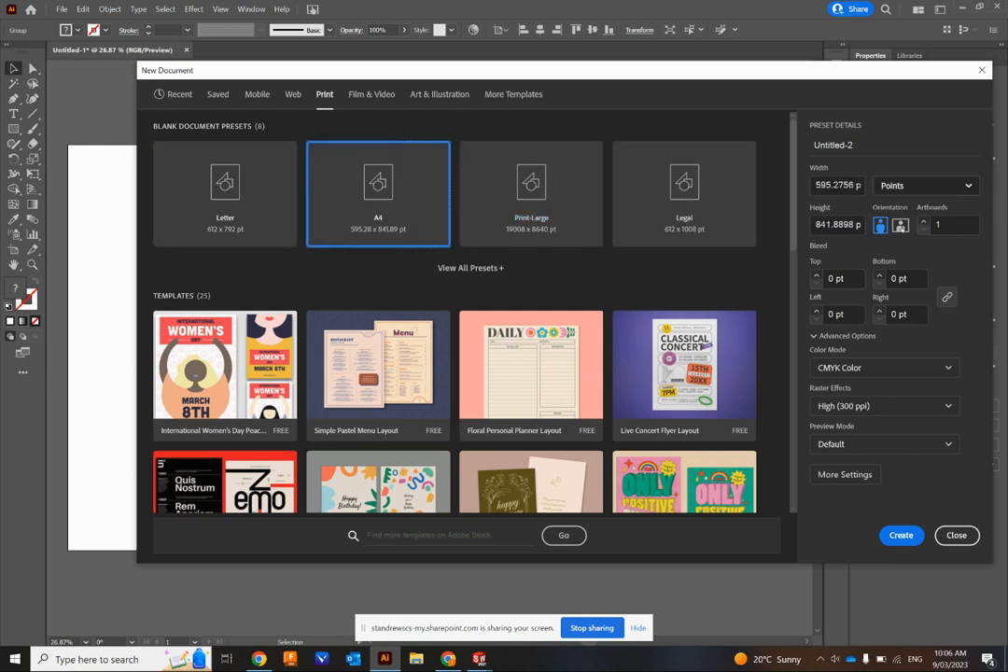
click(924, 185)
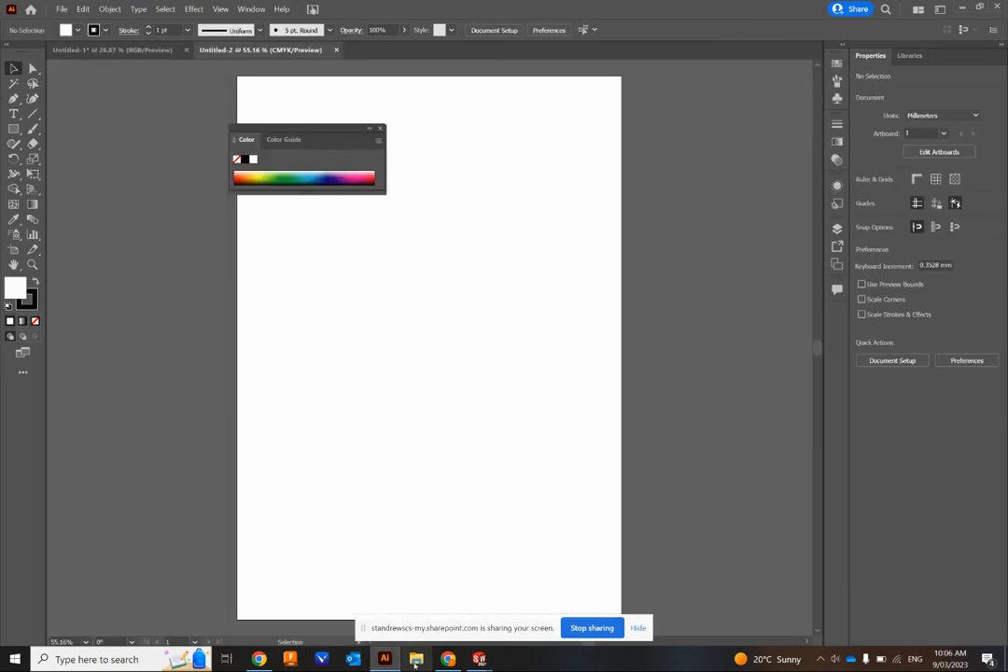
Place the wombat outline image on the A4 page and scale its width down to fit the upper half
click(448, 659)
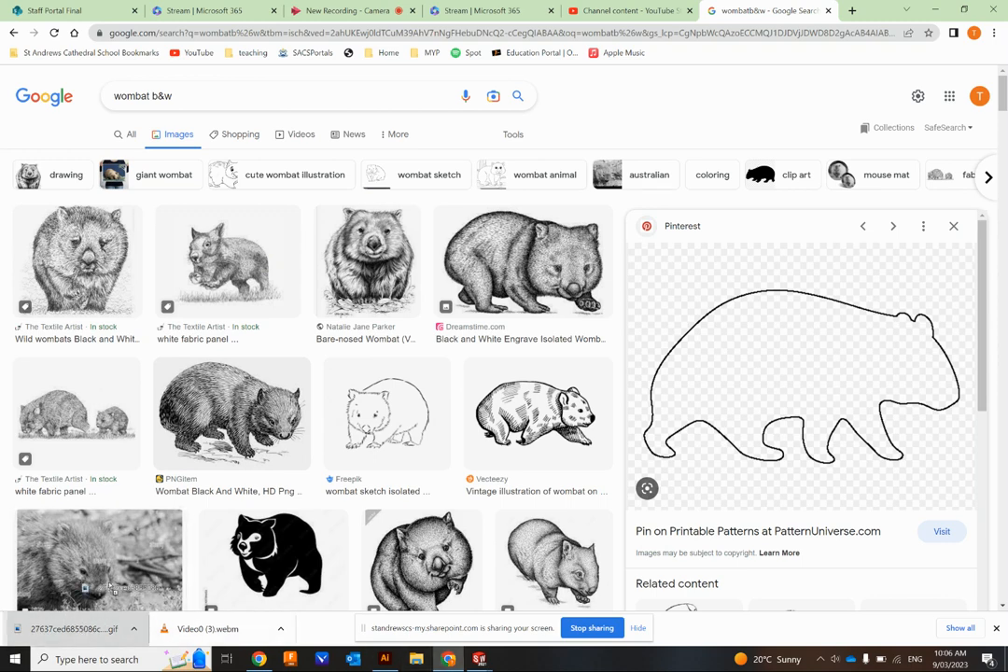
click(384, 659)
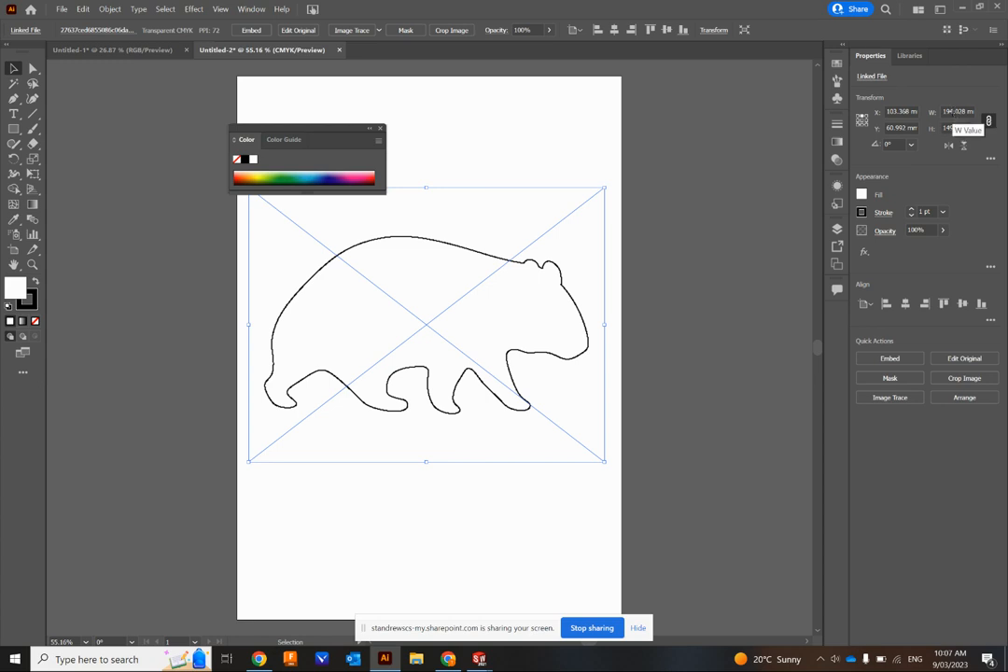
triple_click(956, 112)
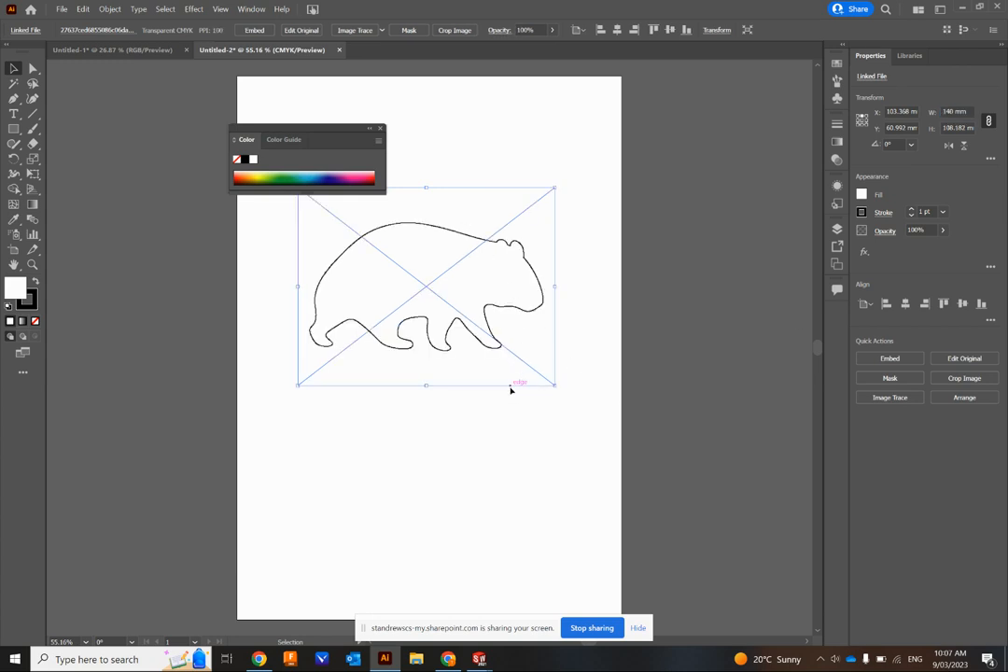
mouse_move(400, 171)
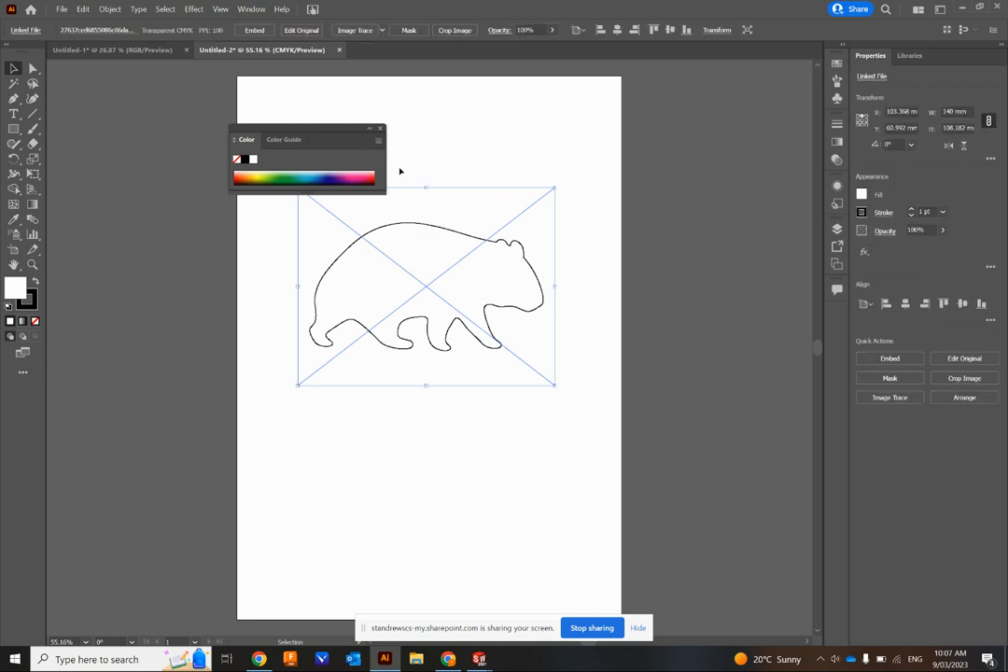
click(941, 11)
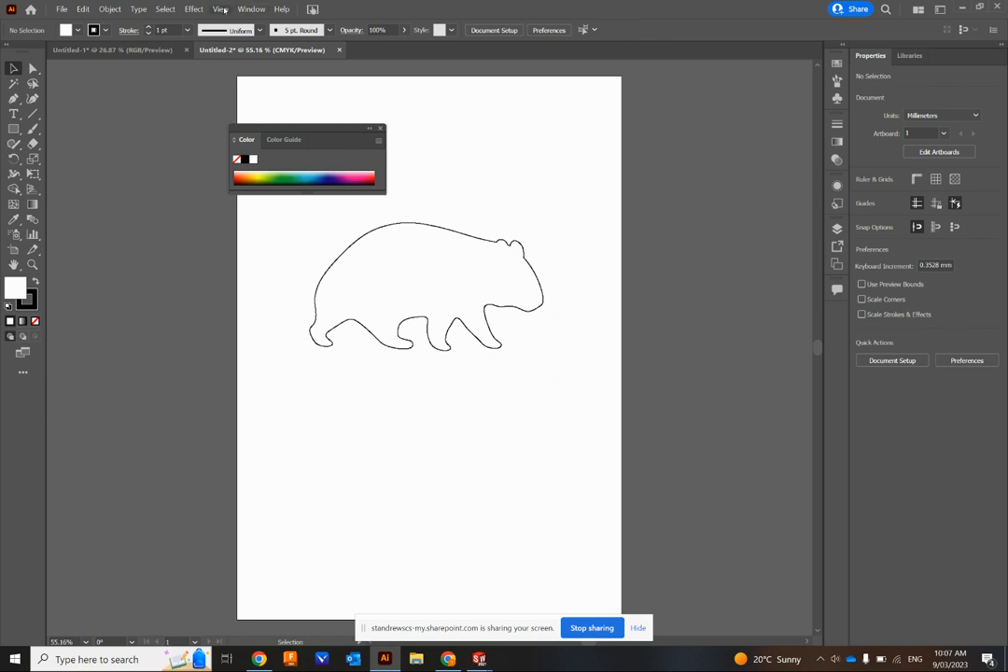
Reset the workspace, then Image Trace the wombat into a vector outline with no fill
click(251, 8)
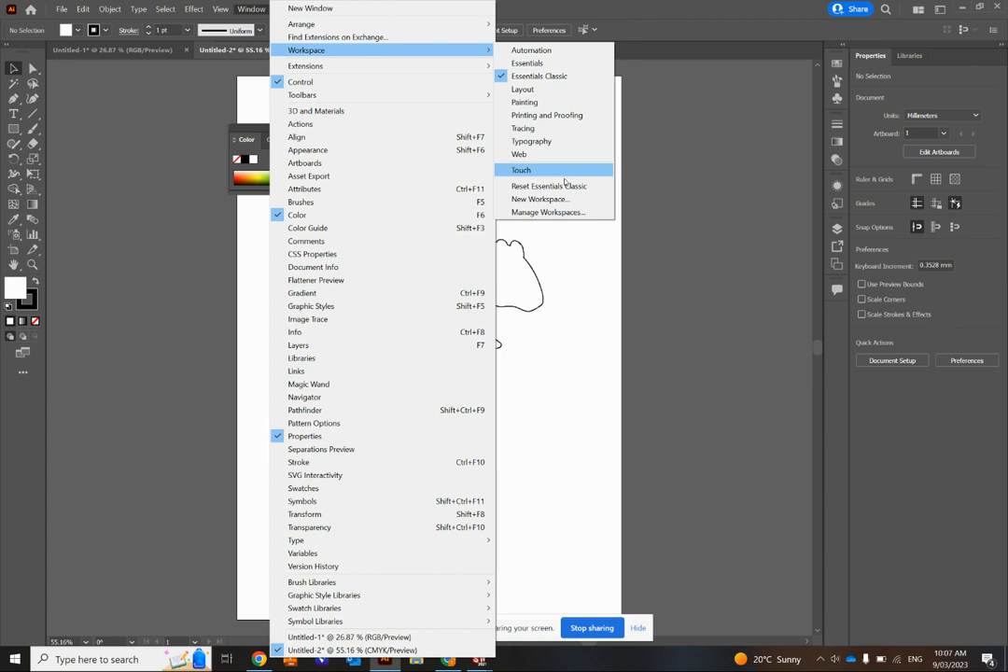
click(521, 169)
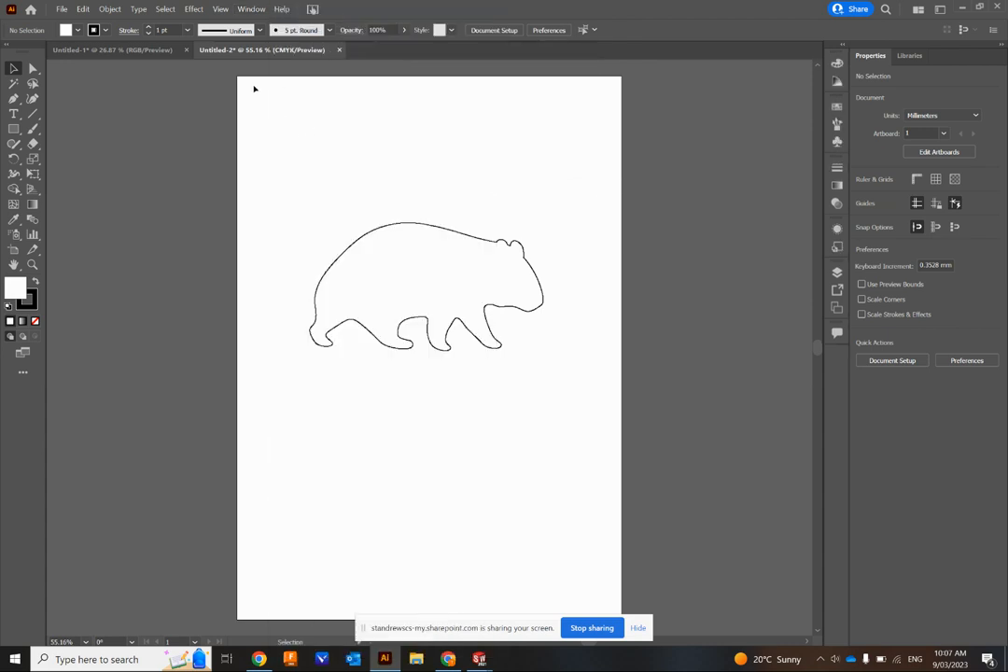
click(426, 283)
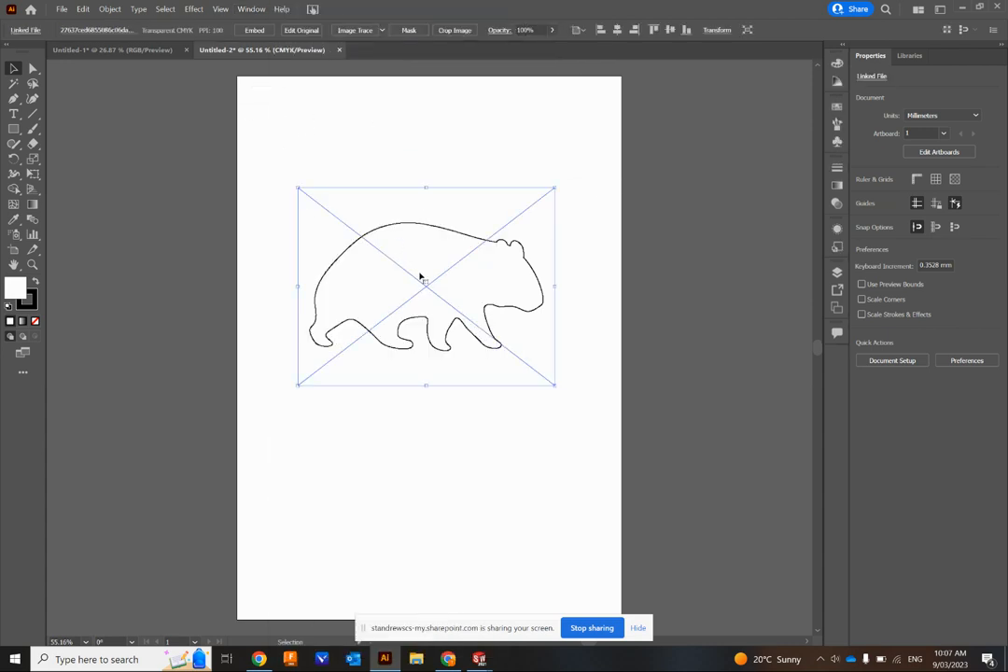
click(426, 288)
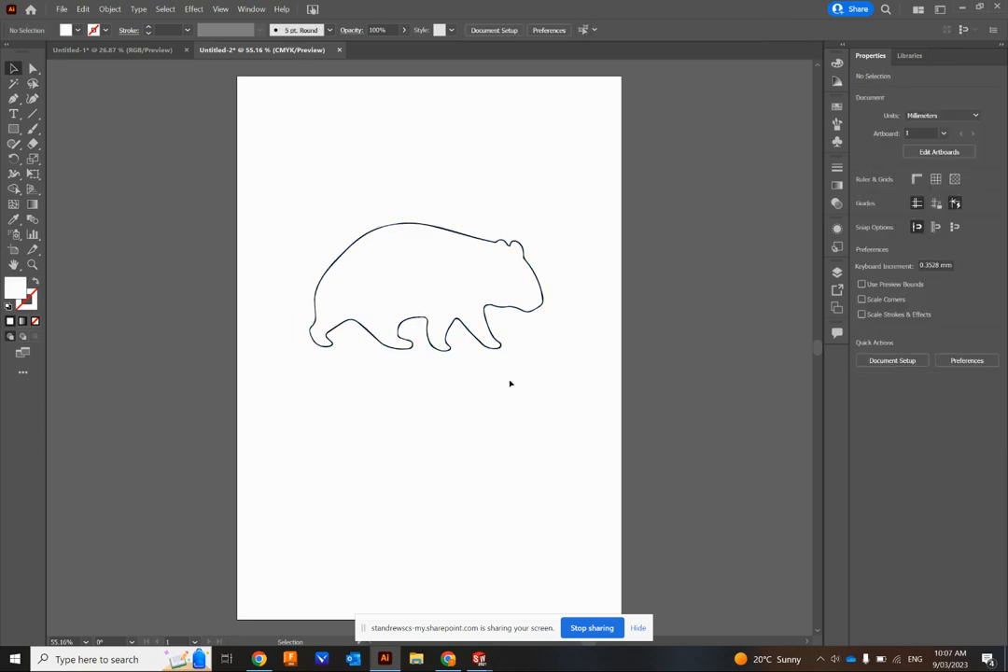
mouse_move(493, 340)
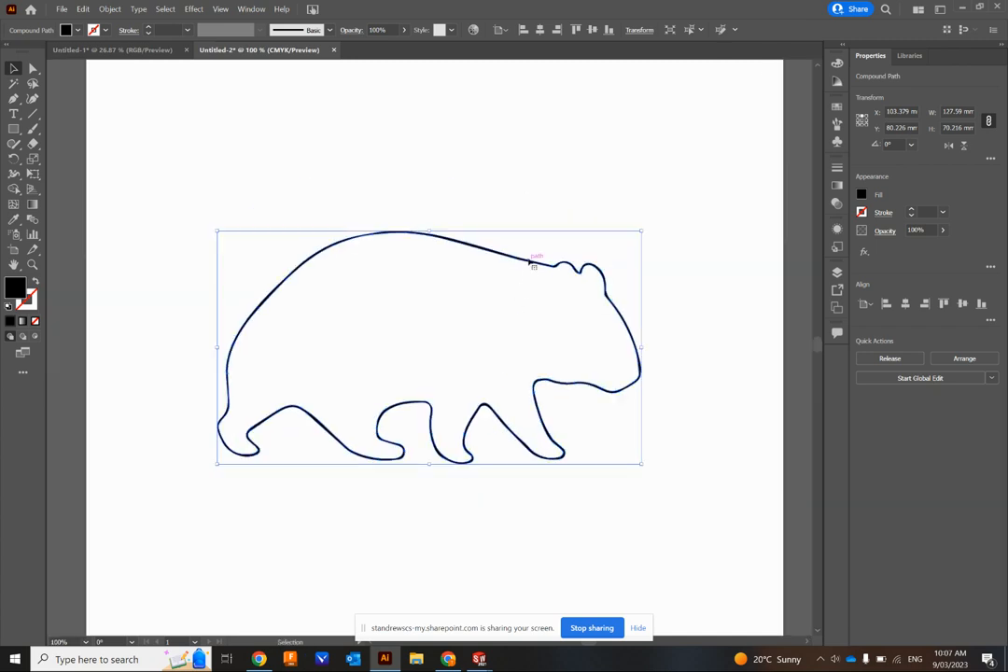
mouse_move(495, 322)
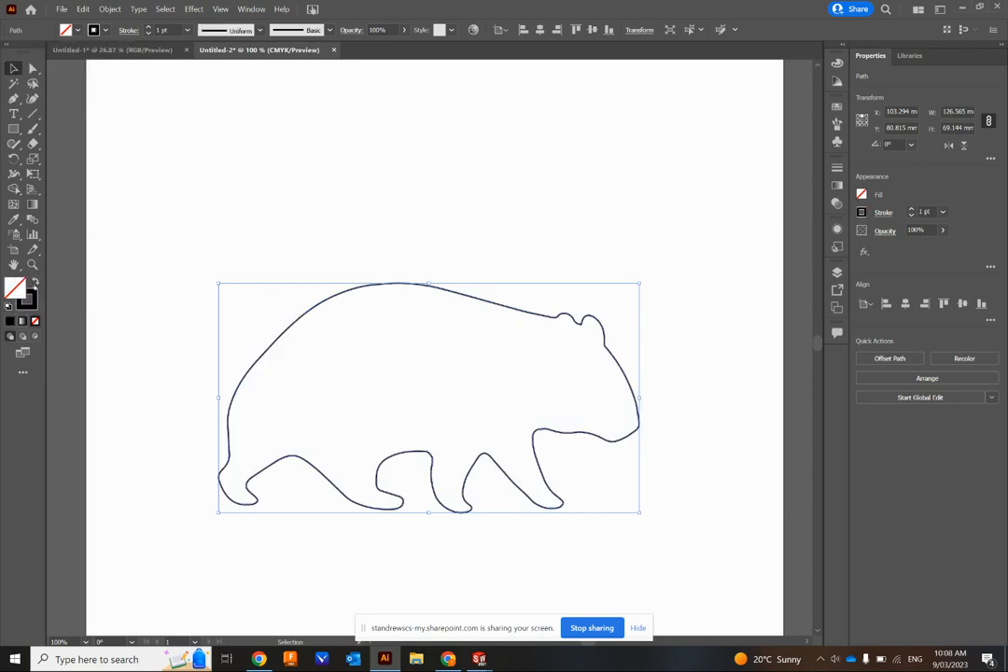
click(407, 449)
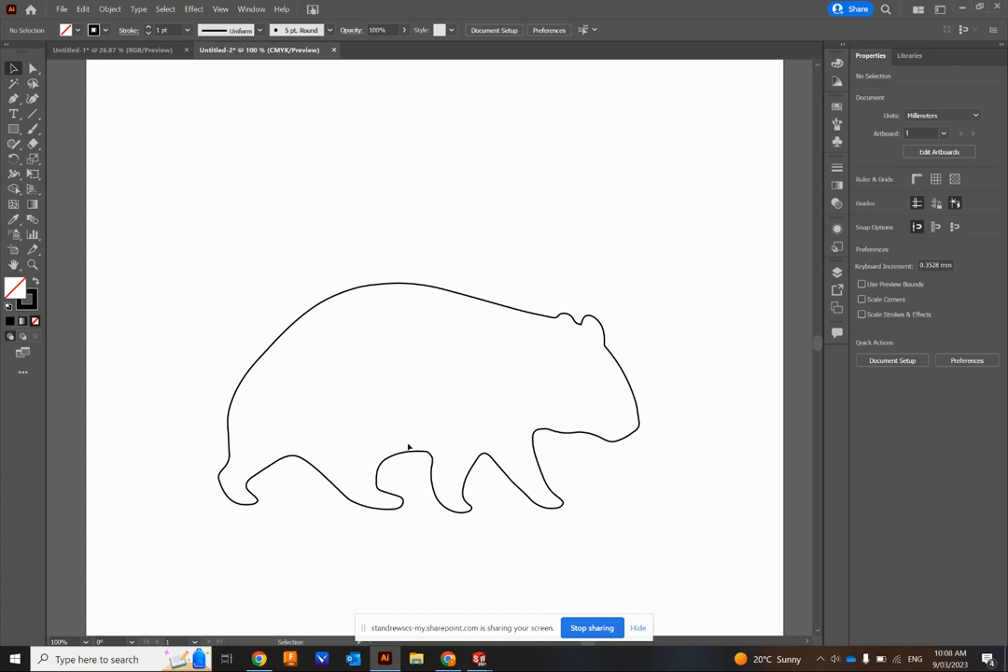
Save the document to the Desktop as wombat.ai
click(59, 7)
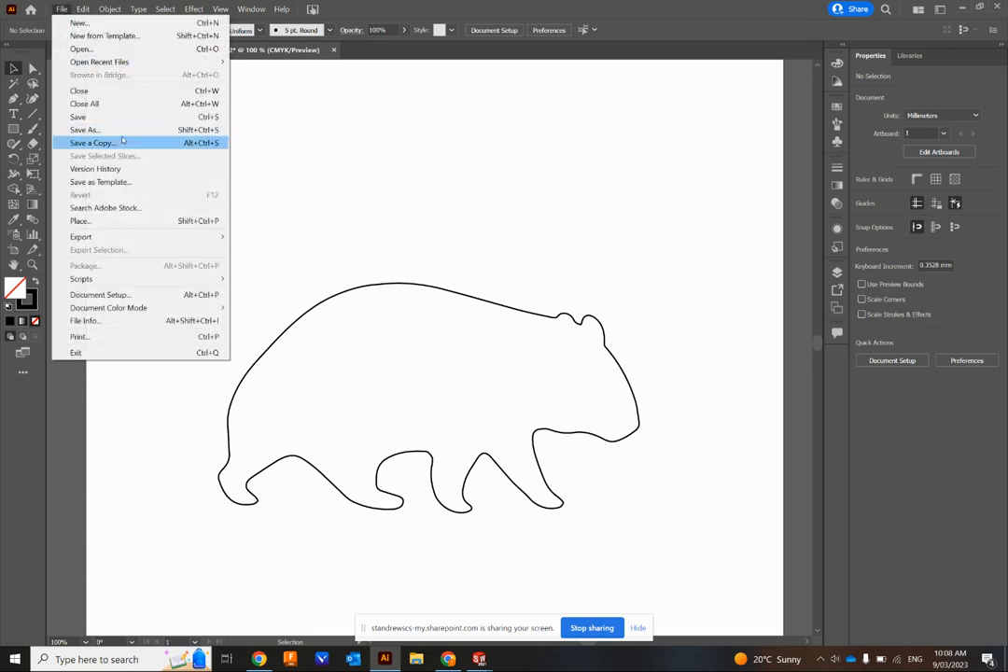
click(84, 130)
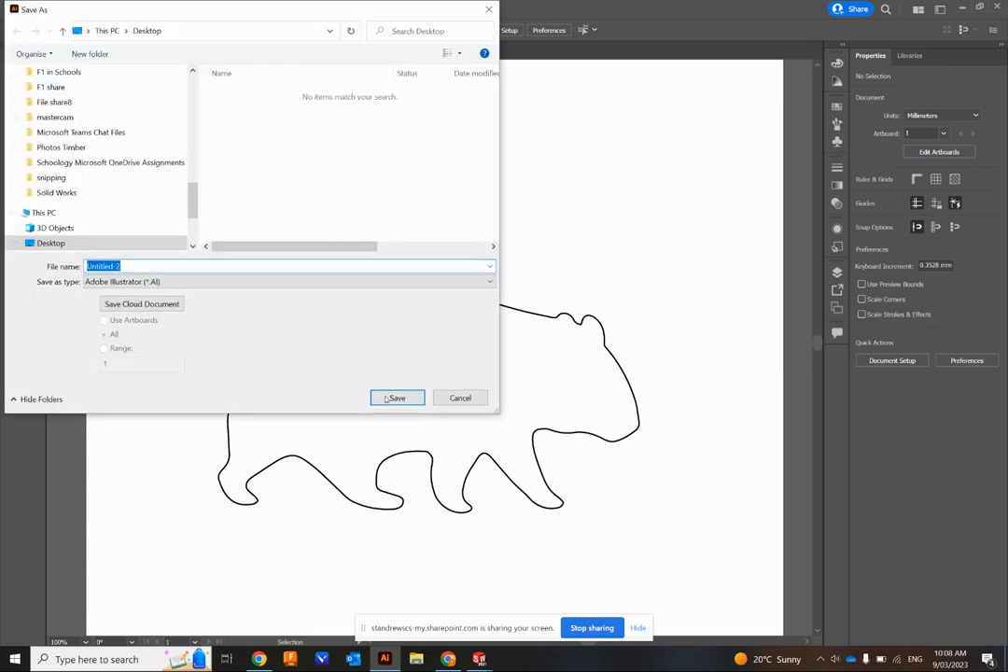
text(wom)
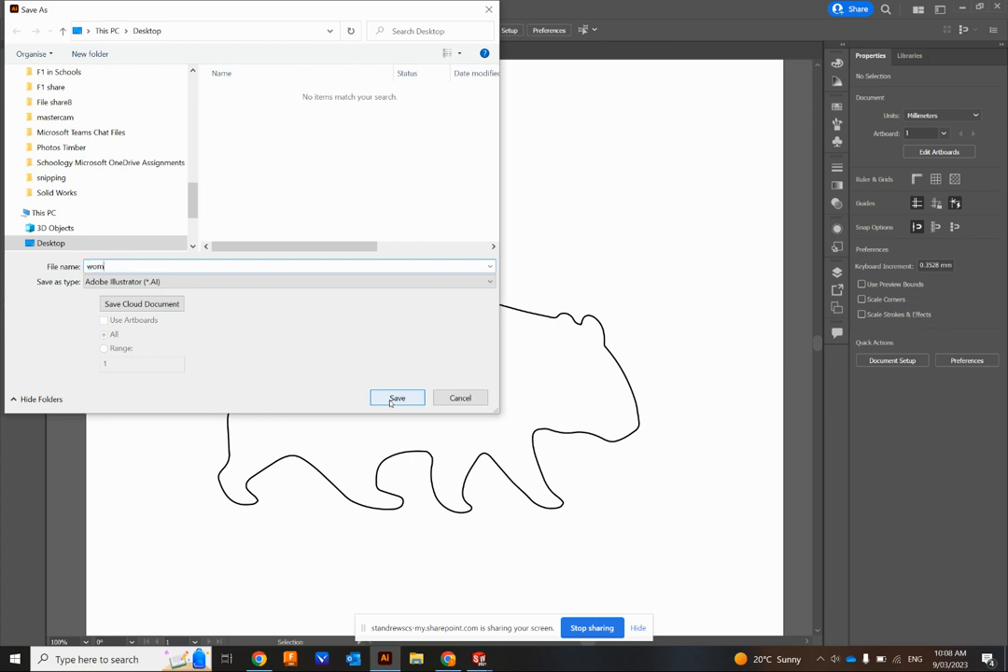
text(bat)
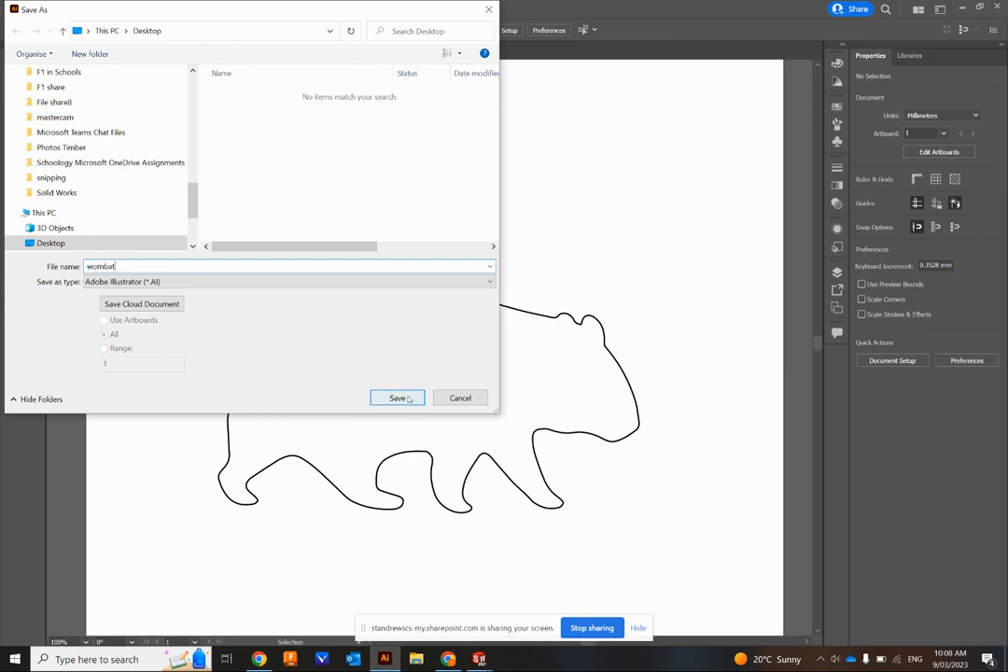
click(397, 398)
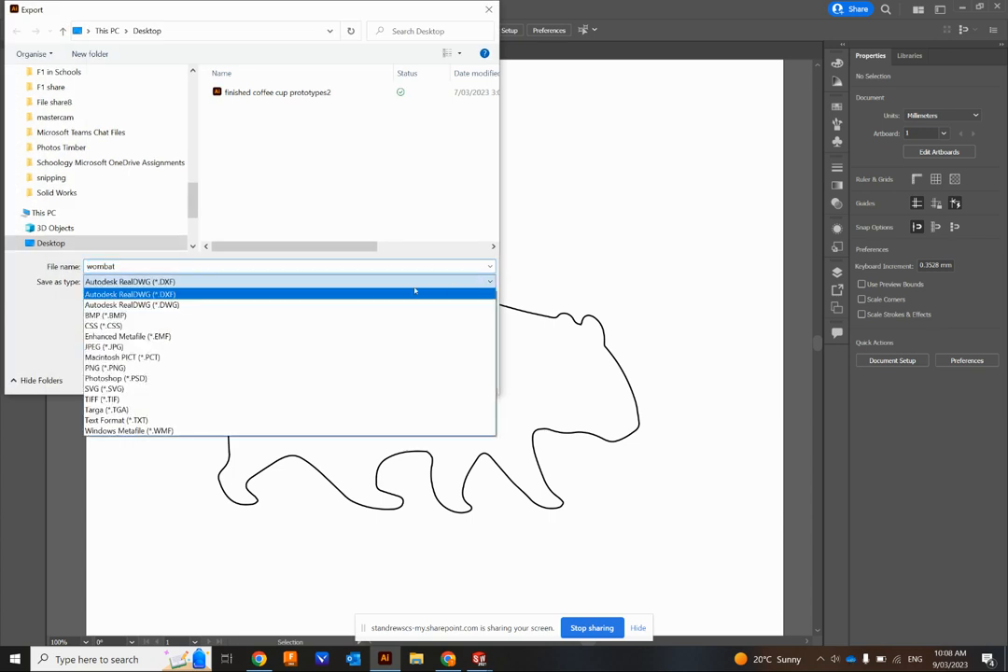
Export the wombat outline as an Autodesk RealDWG DXF file with default settings
click(130, 295)
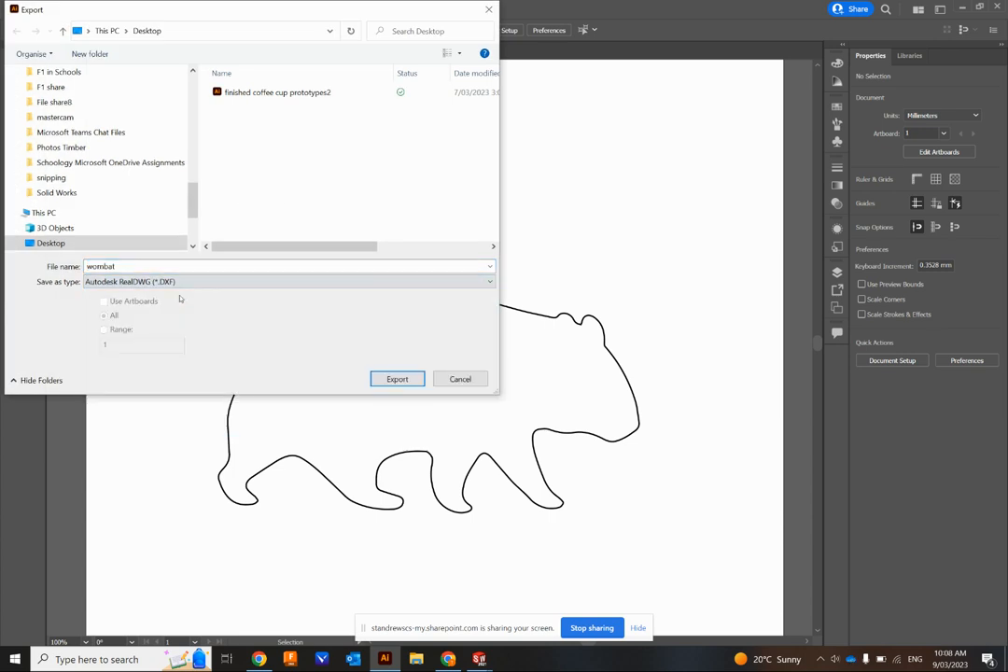
click(397, 377)
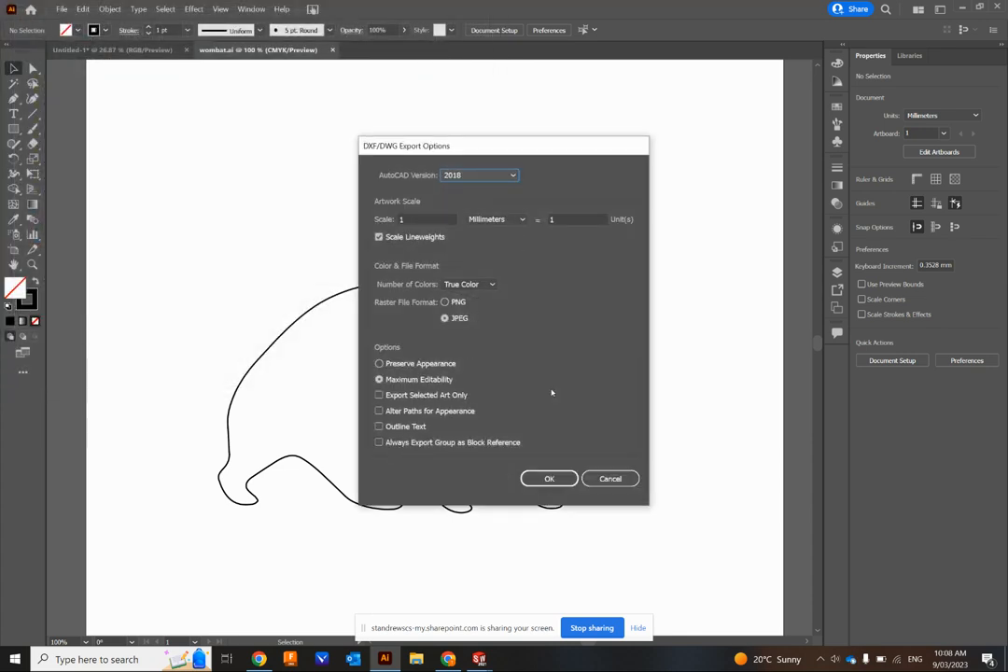
click(548, 478)
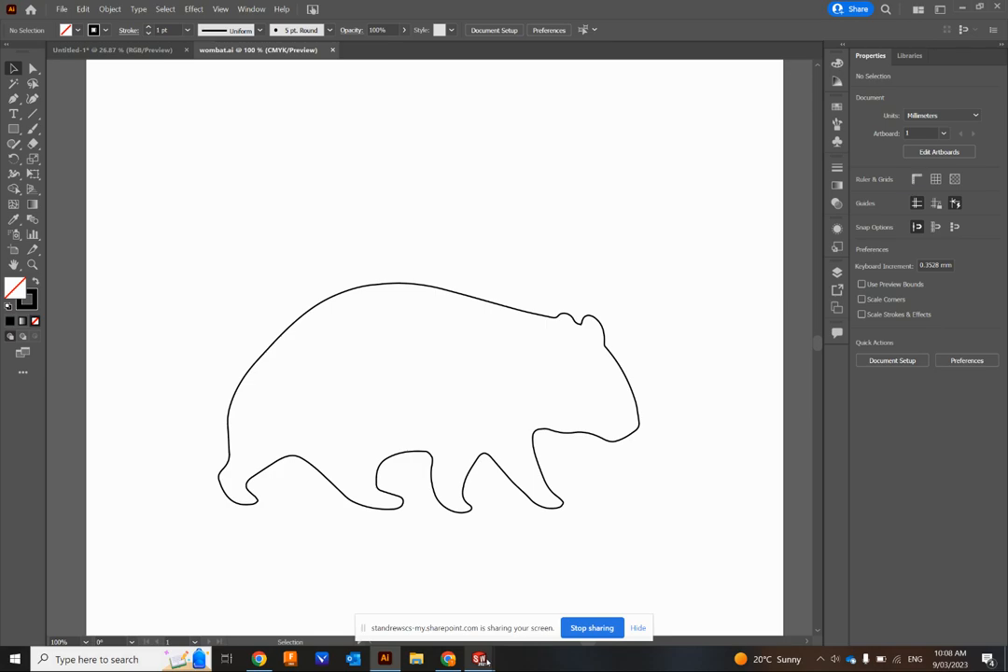
Locate wombat.dxf on the Desktop by filtering for DWG/DXF files and open it
click(480, 659)
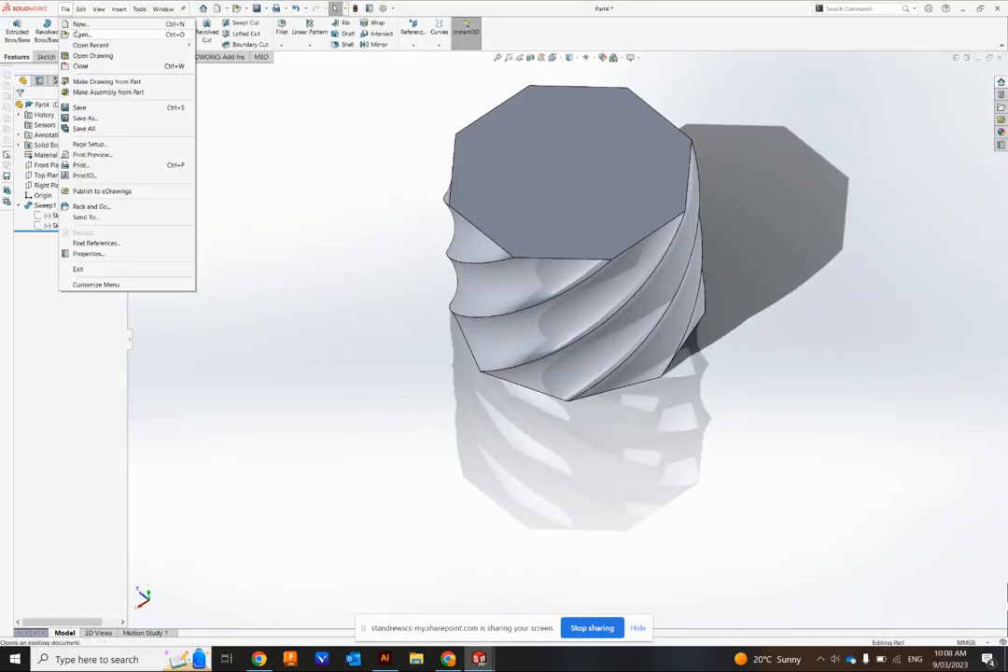
click(82, 33)
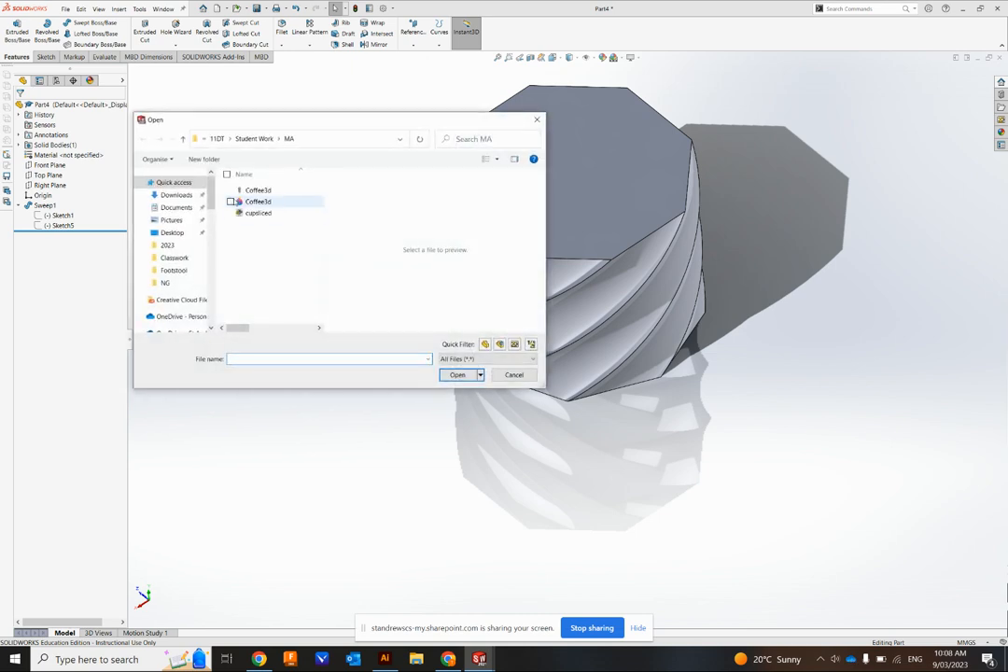
click(171, 232)
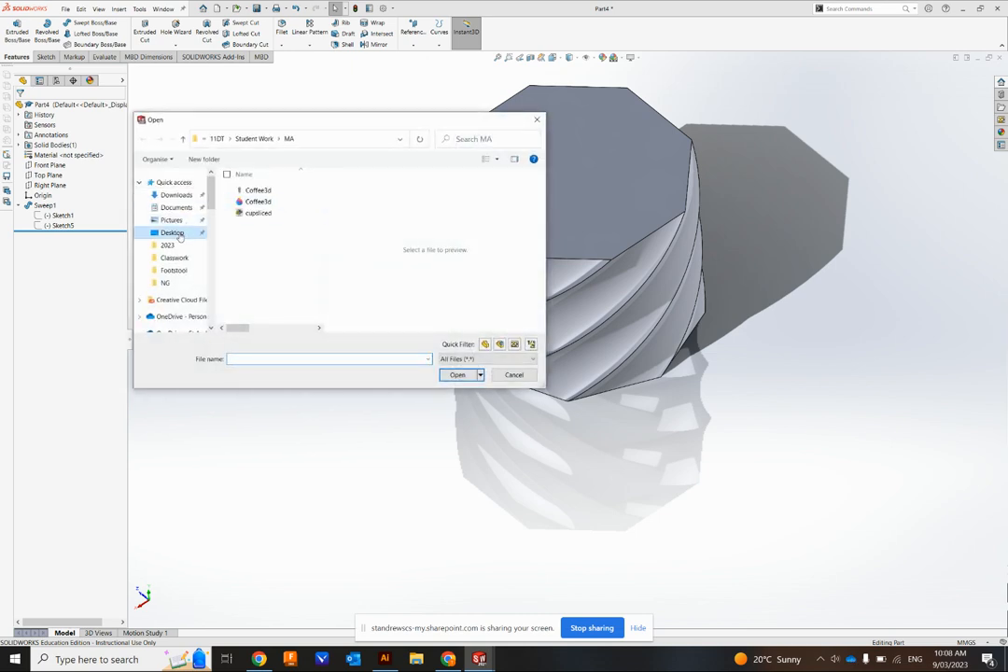
click(171, 231)
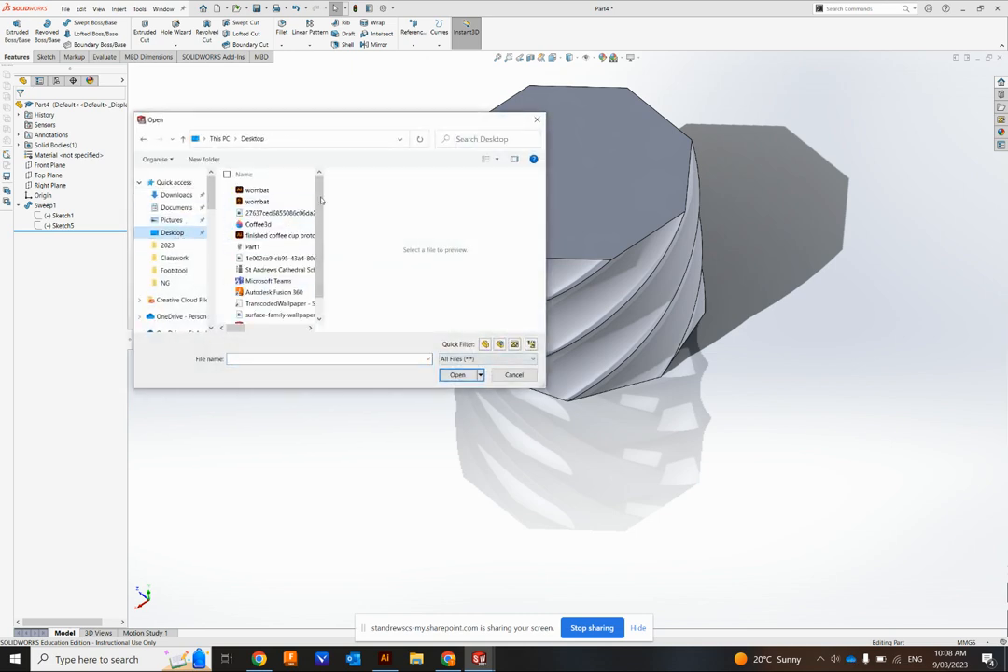
click(485, 358)
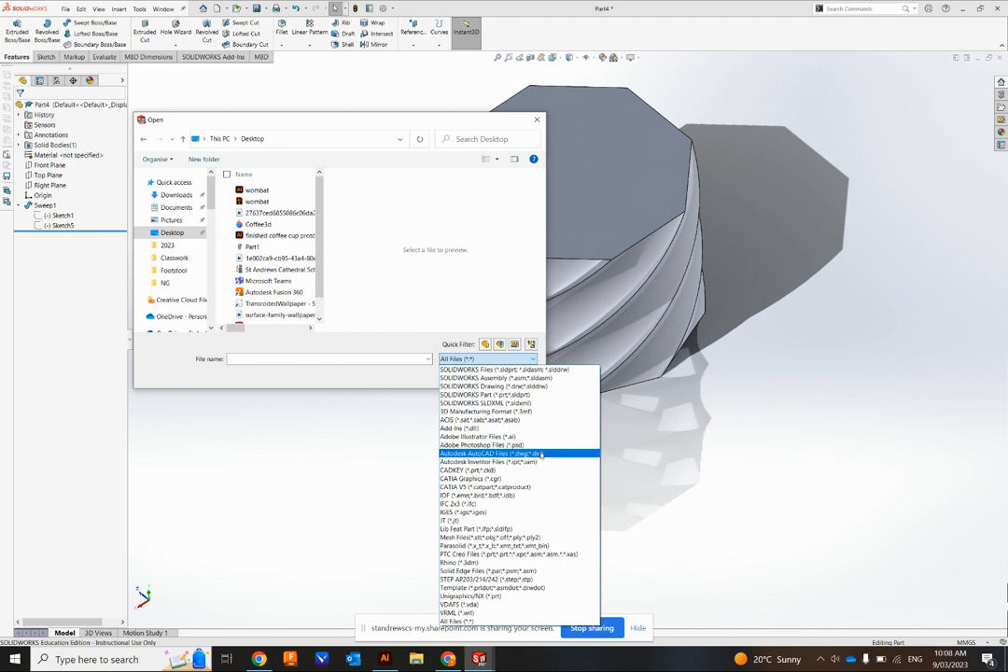
click(478, 454)
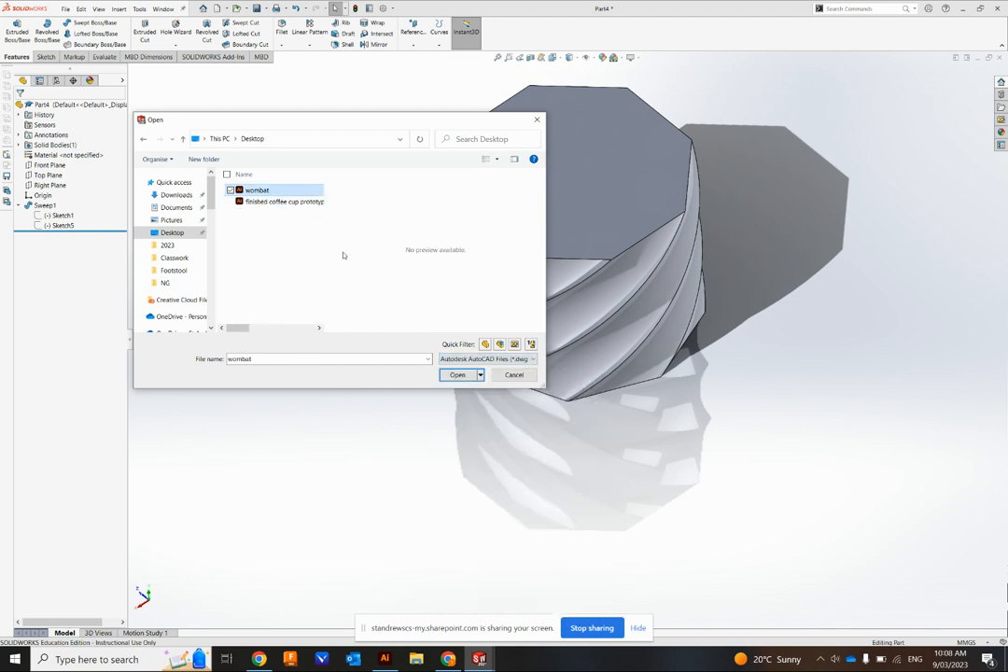
click(456, 374)
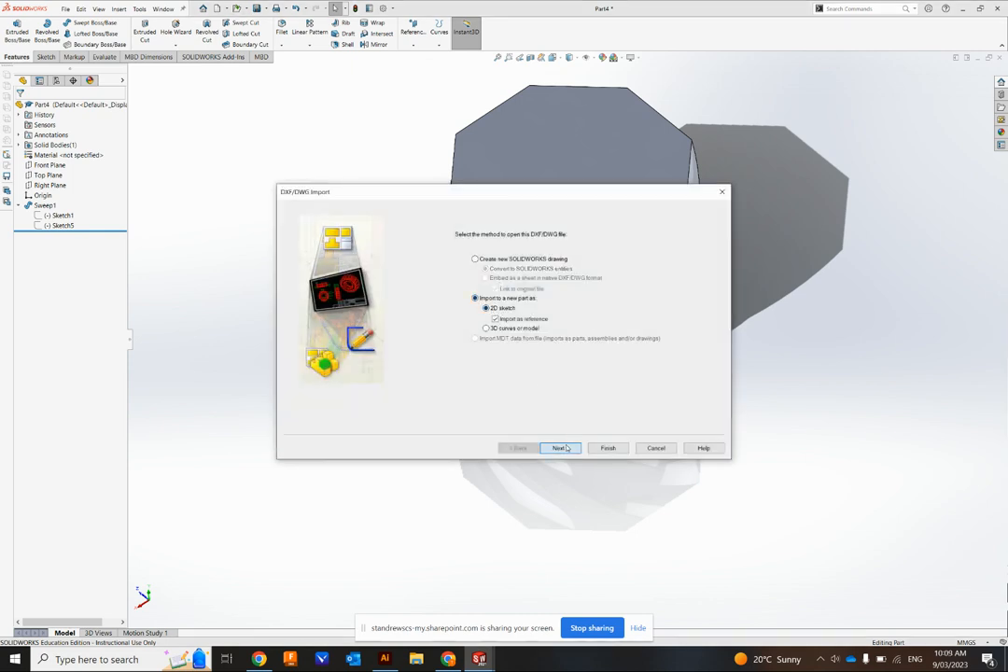
Import the DXF into a new part as a 2D sketch in millimetres
click(560, 448)
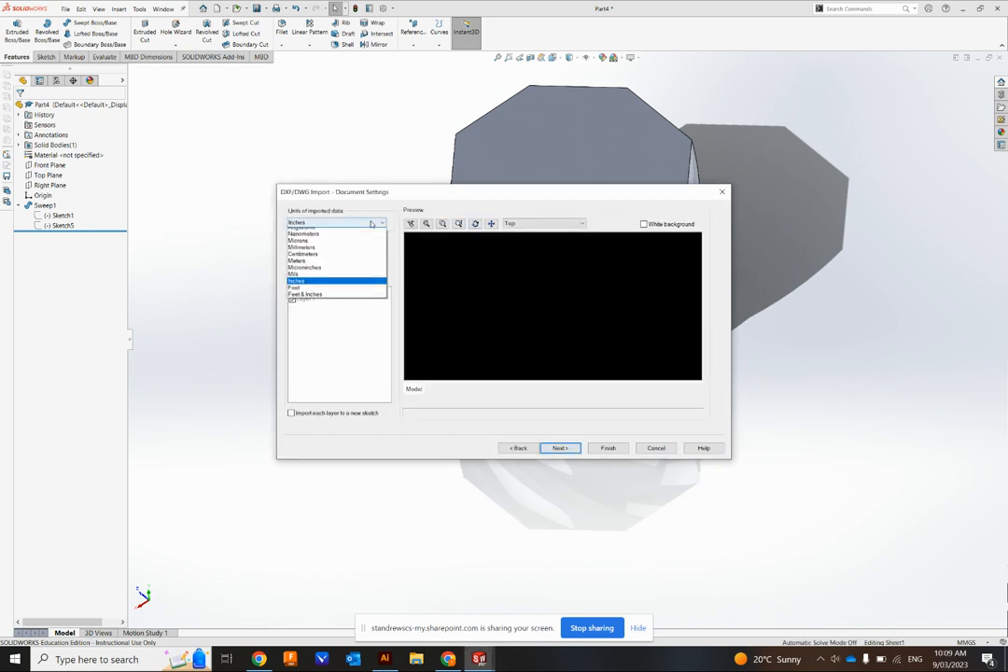
click(303, 239)
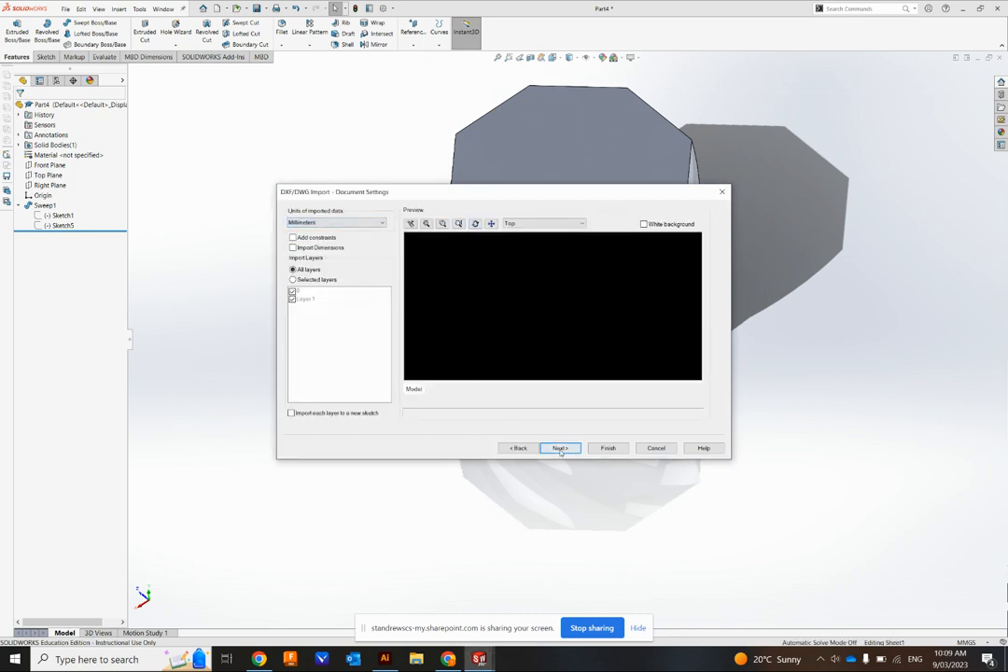
click(560, 448)
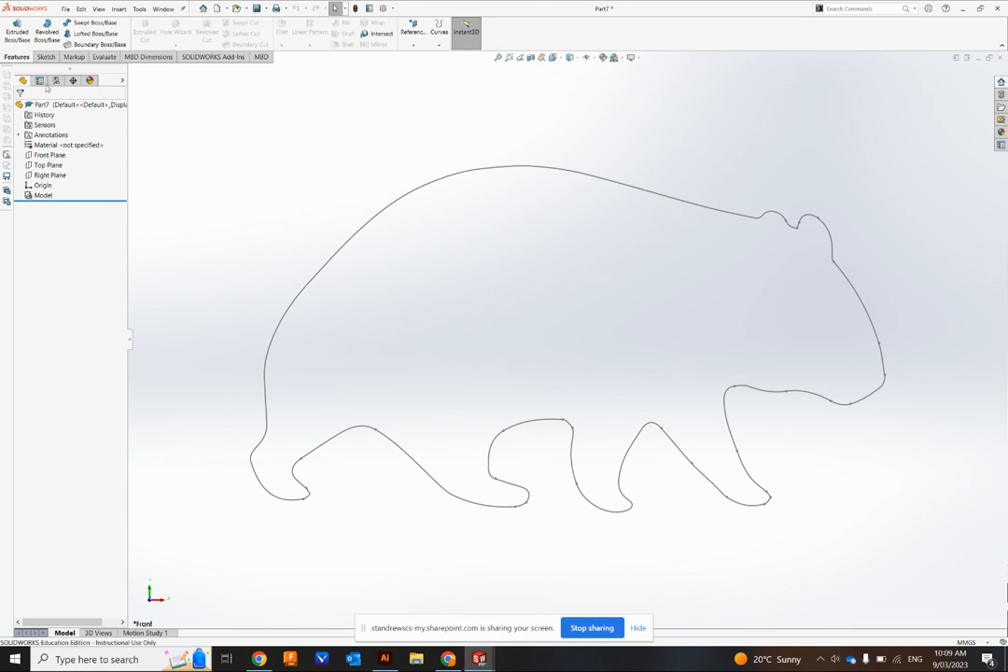
Extrude the wombat outline into a solid body and begin a new sketch on the Top Plane
click(15, 34)
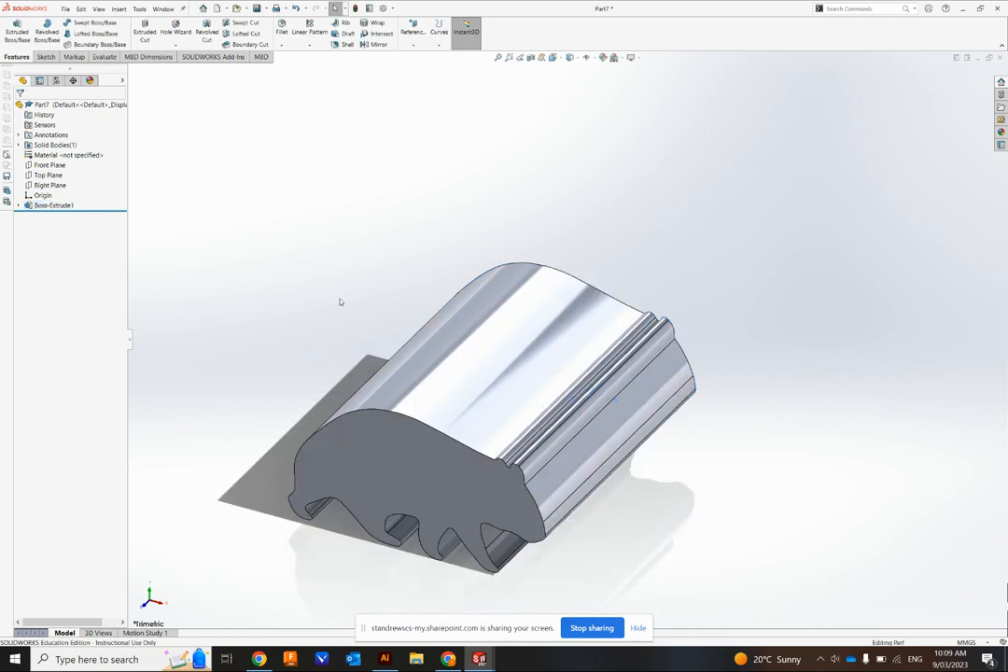
click(48, 184)
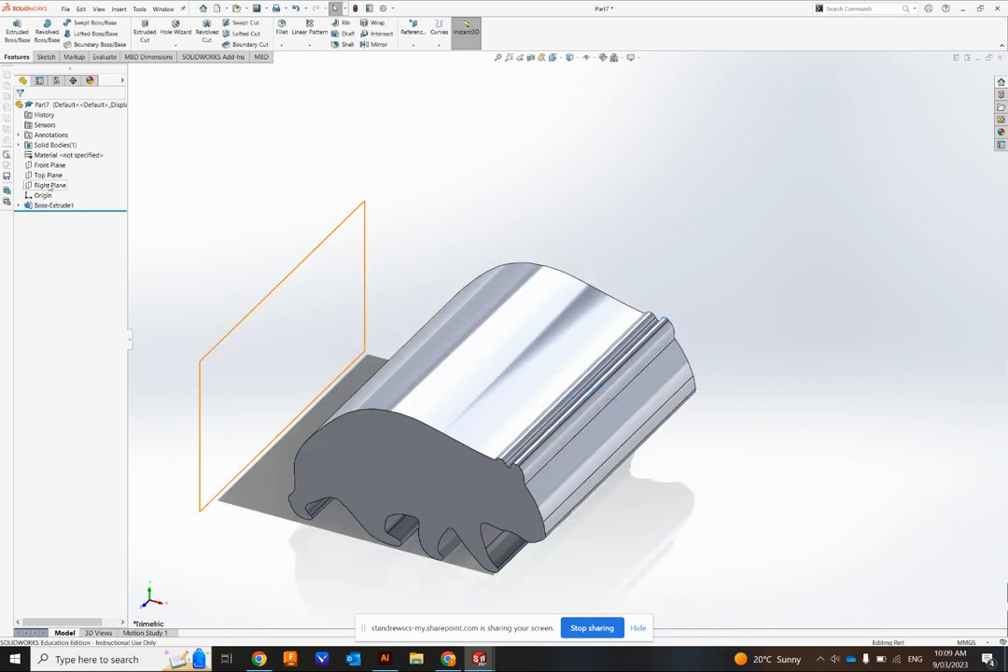
click(48, 176)
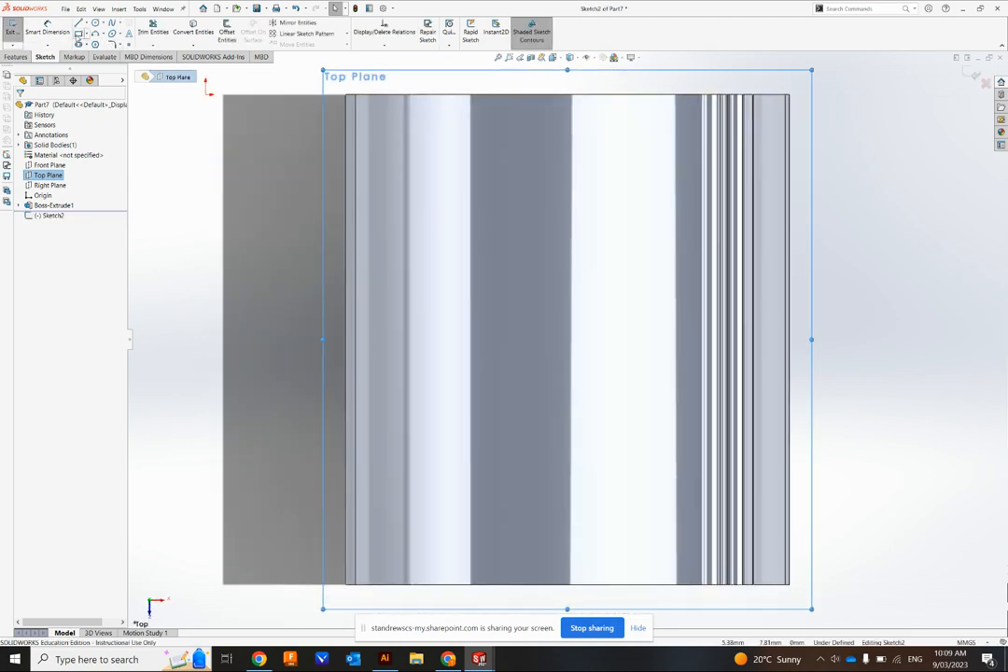
Sketch a rectangle across part of the extruded wombat body on the Top Plane
drag(420, 166, 644, 418)
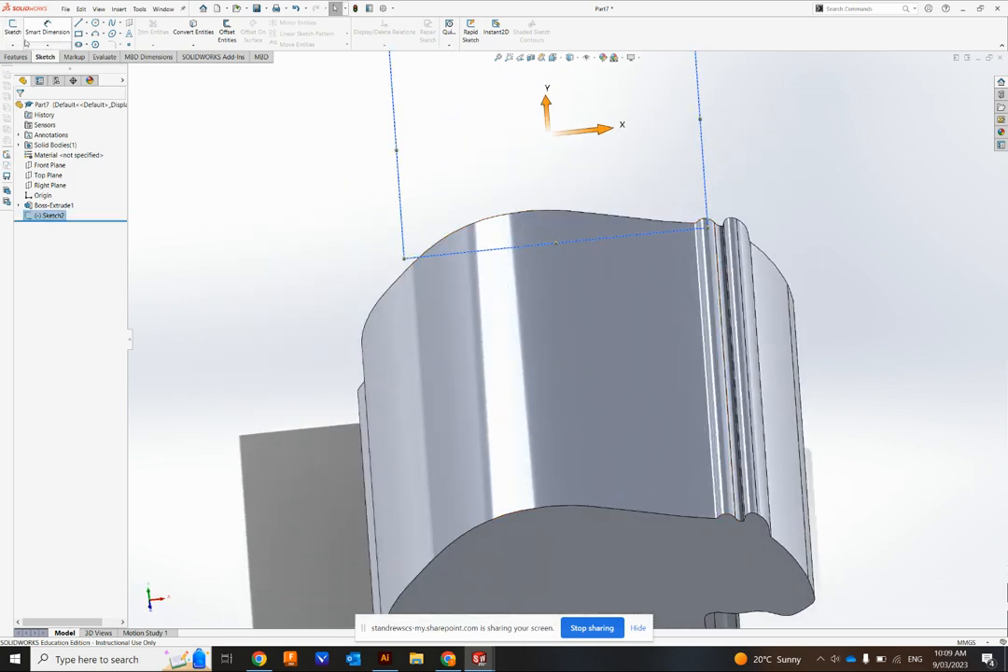
click(15, 56)
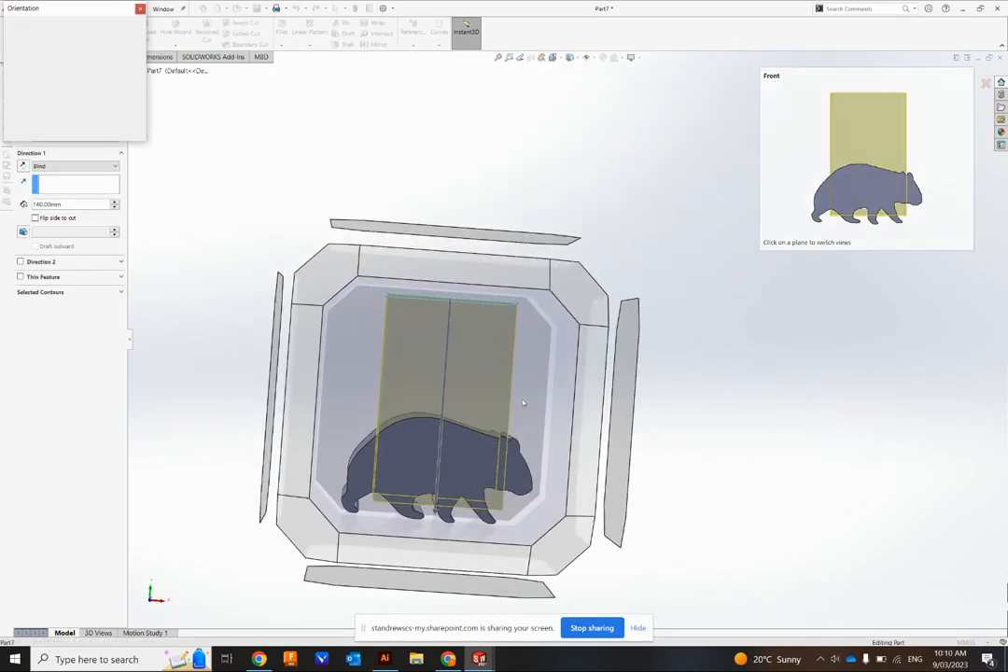
View the part from the front and confirm the extruded cut of the rectangle
click(866, 159)
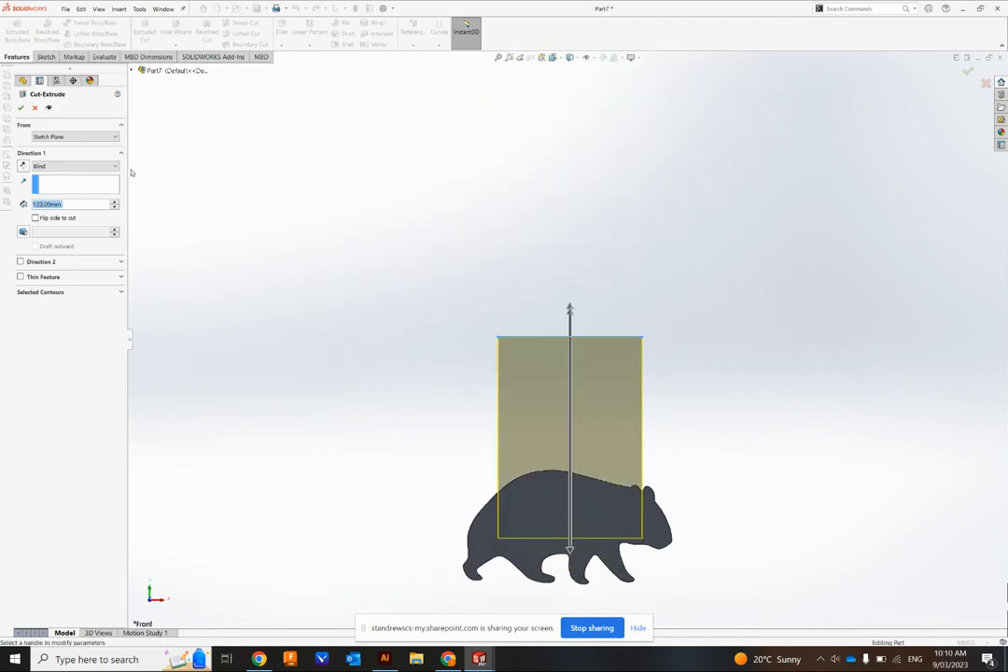
click(967, 71)
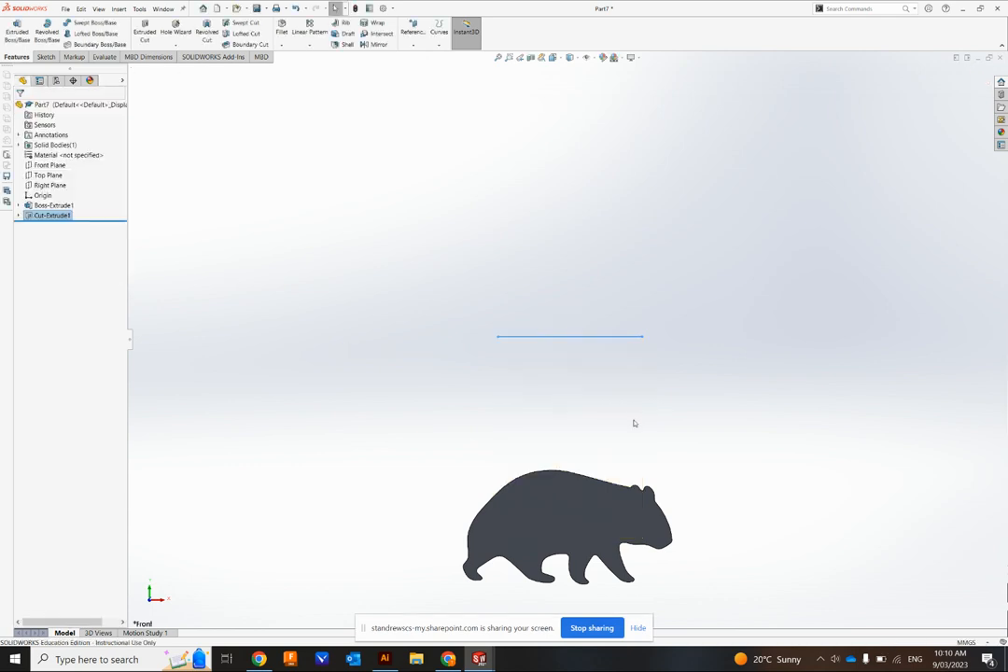